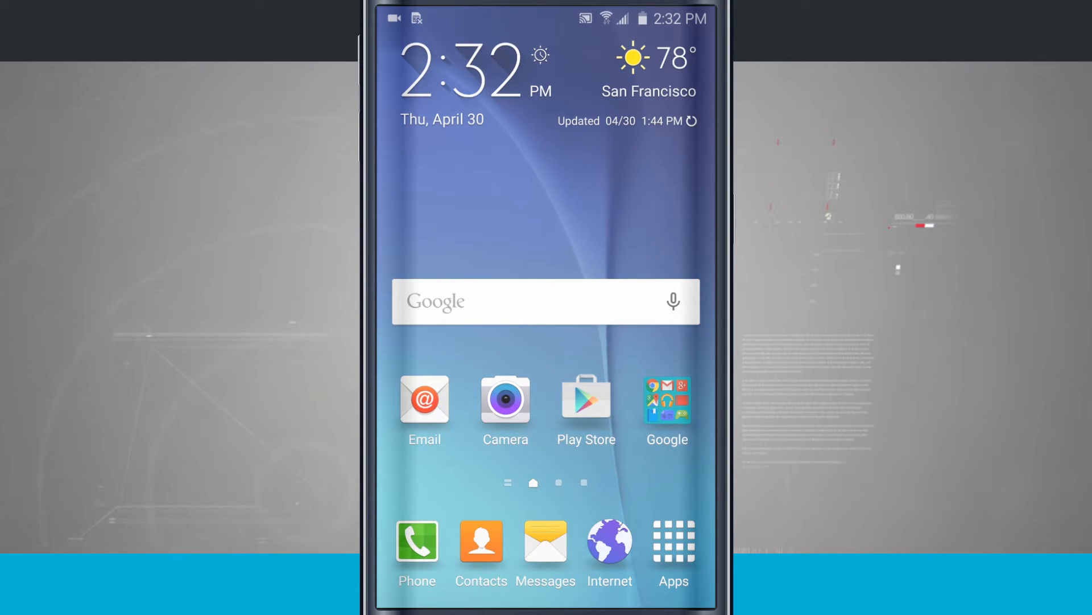
# Bring up the recent apps list from the home screen, showing Camera and Messages cards.
pyautogui.click(545, 542)
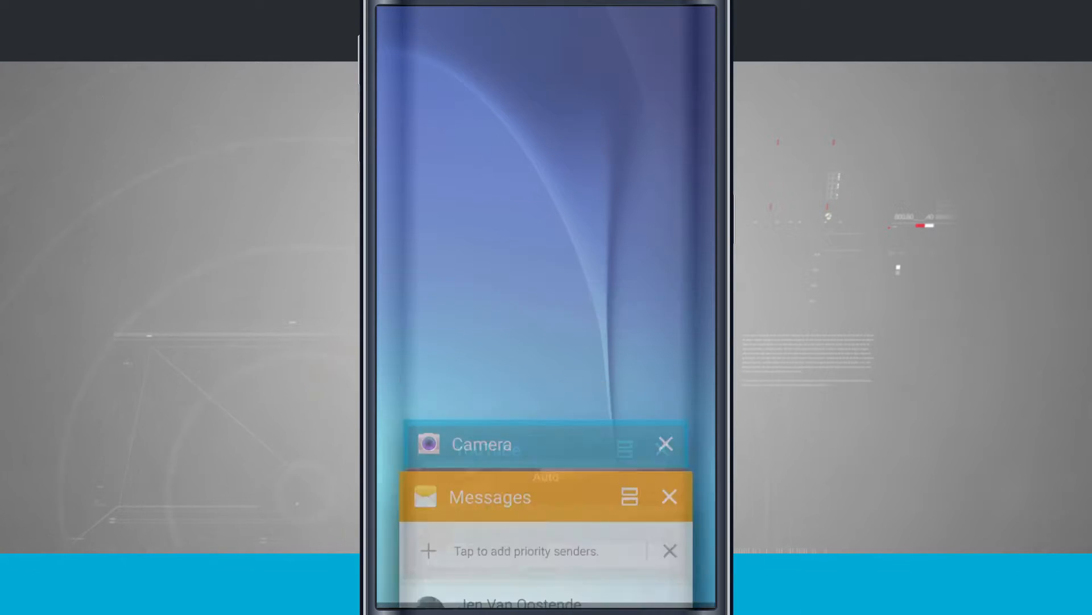
pyautogui.scroll(-3)
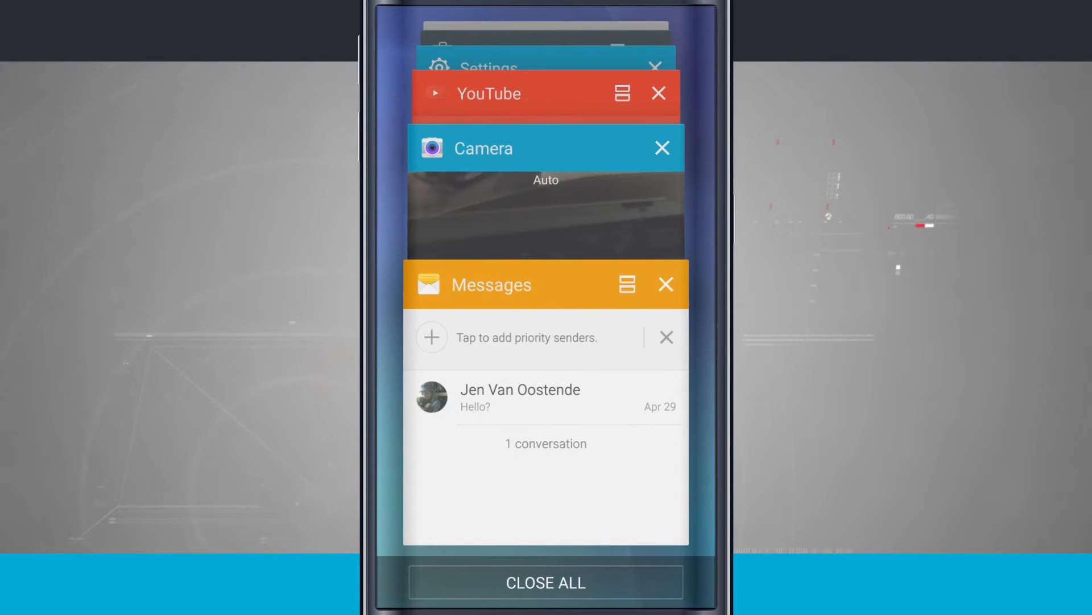
pyautogui.scroll(-3)
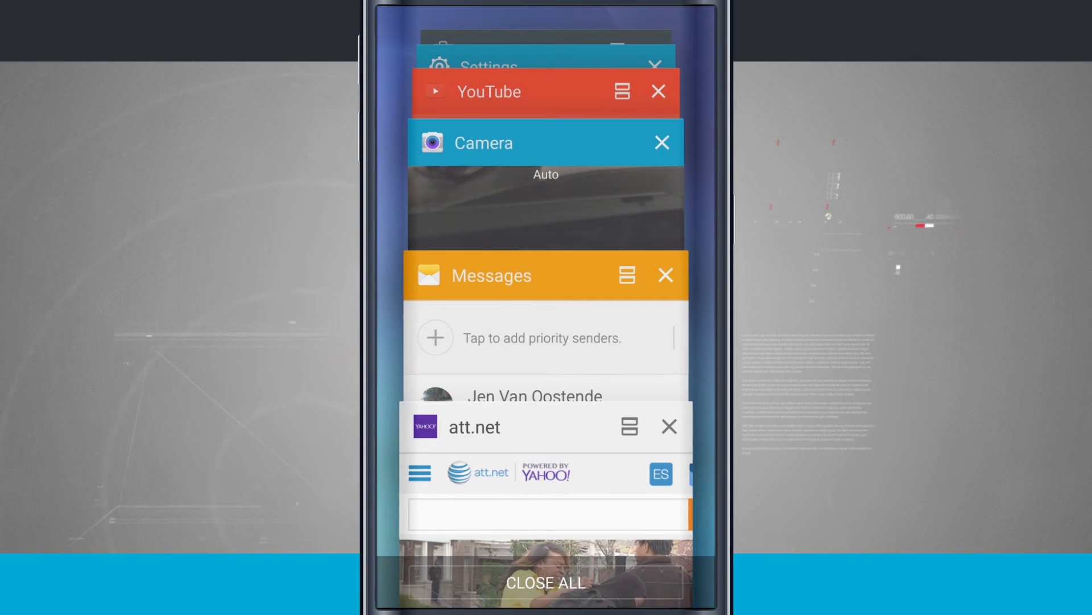
# Scroll the recent apps cards to reveal Play Store, Settings, YouTube, Camera and Messages.
pyautogui.scroll(-3)
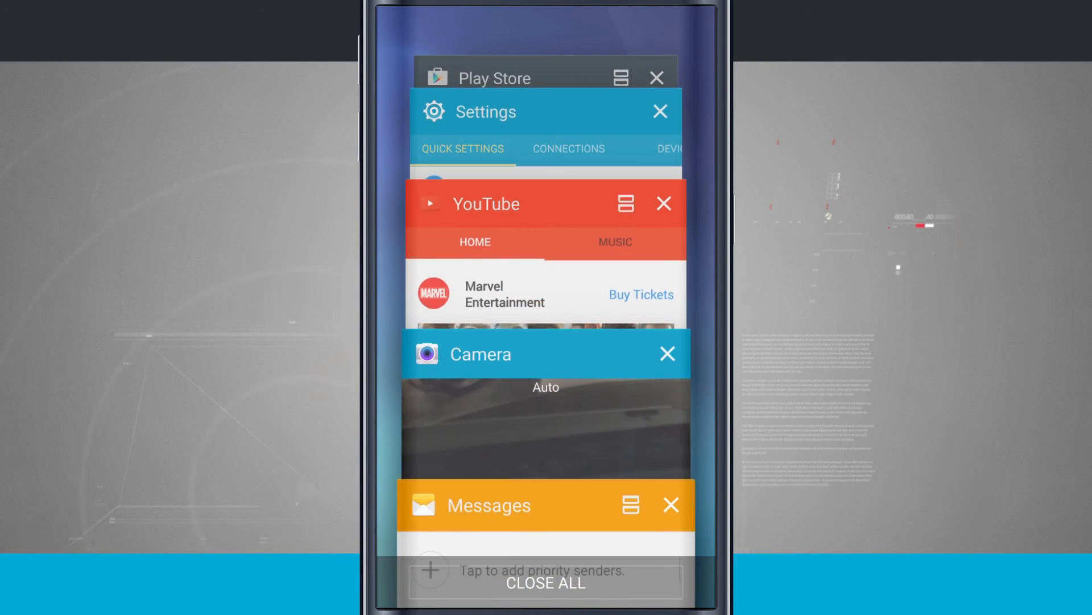